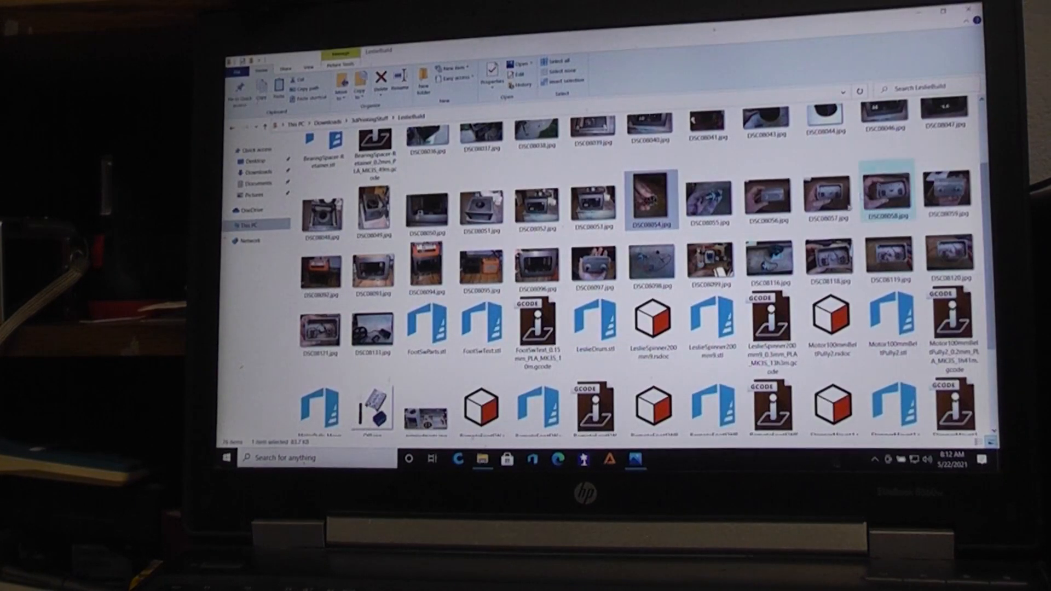
View DSC08056 and the next box-interior photo full size, then return to the LeslieBuild folder
click(767, 198)
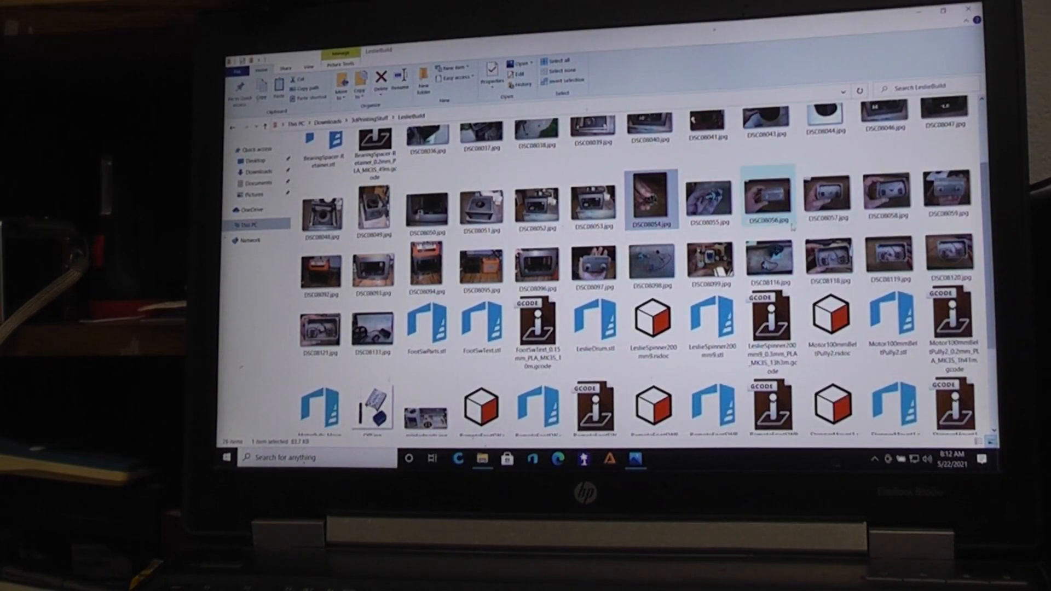
click(765, 196)
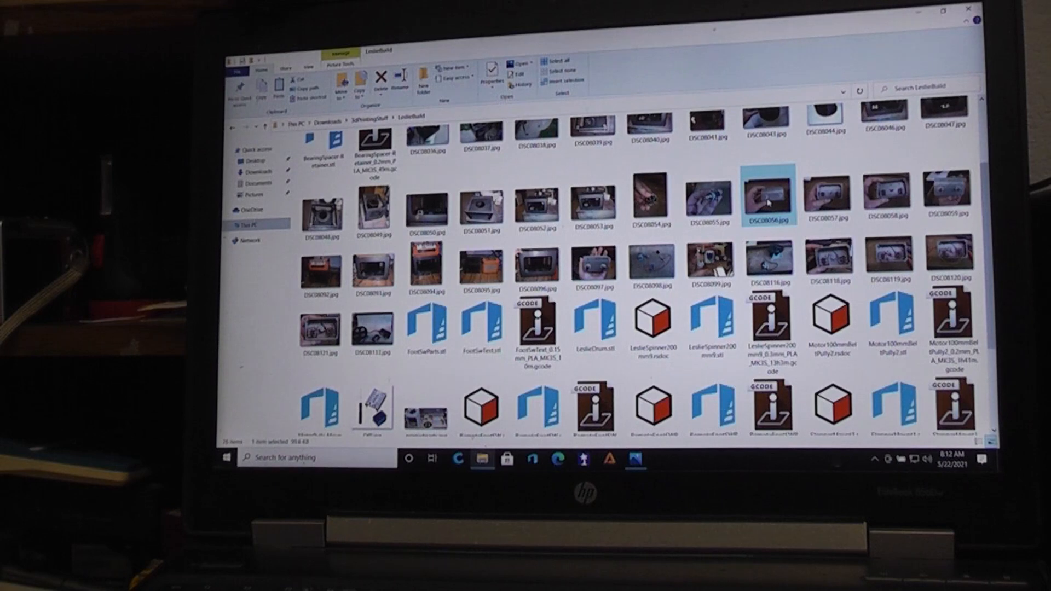
double_click(767, 196)
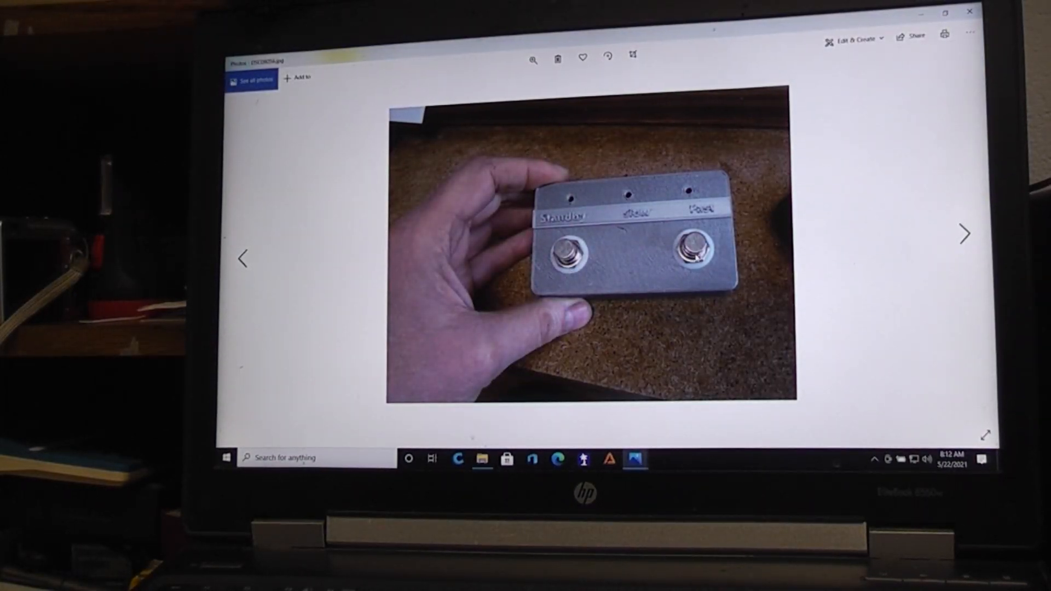
click(963, 234)
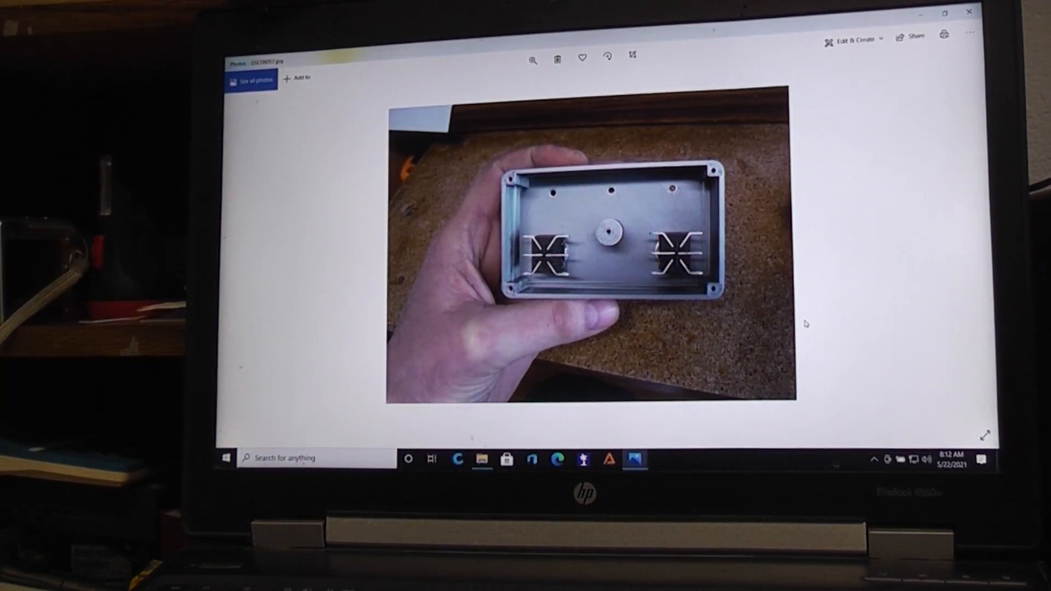
click(965, 234)
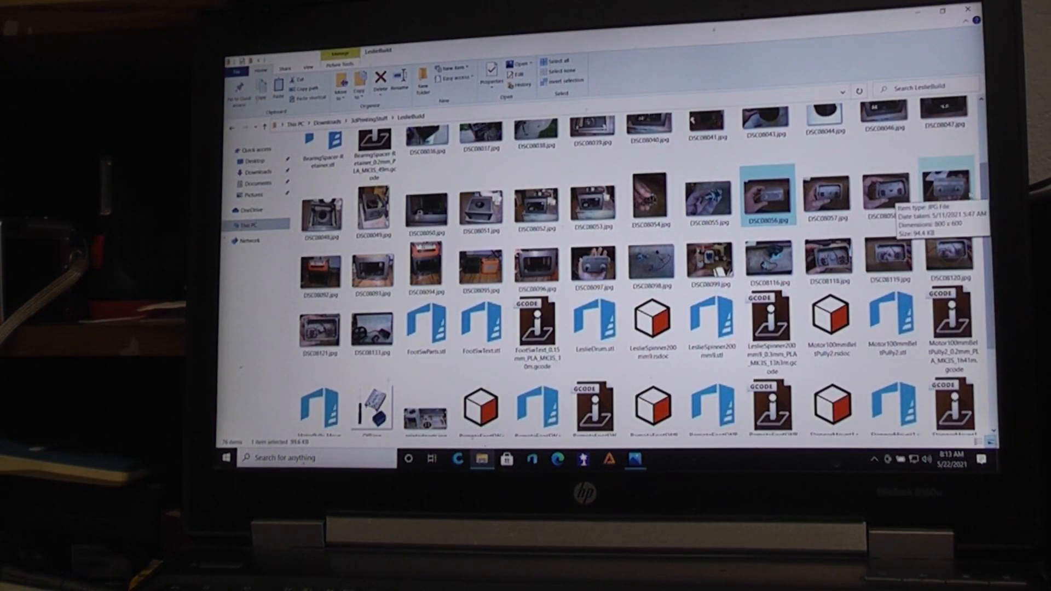
View DSC08118, the fully wired footswitch box, full size in Photos
click(829, 262)
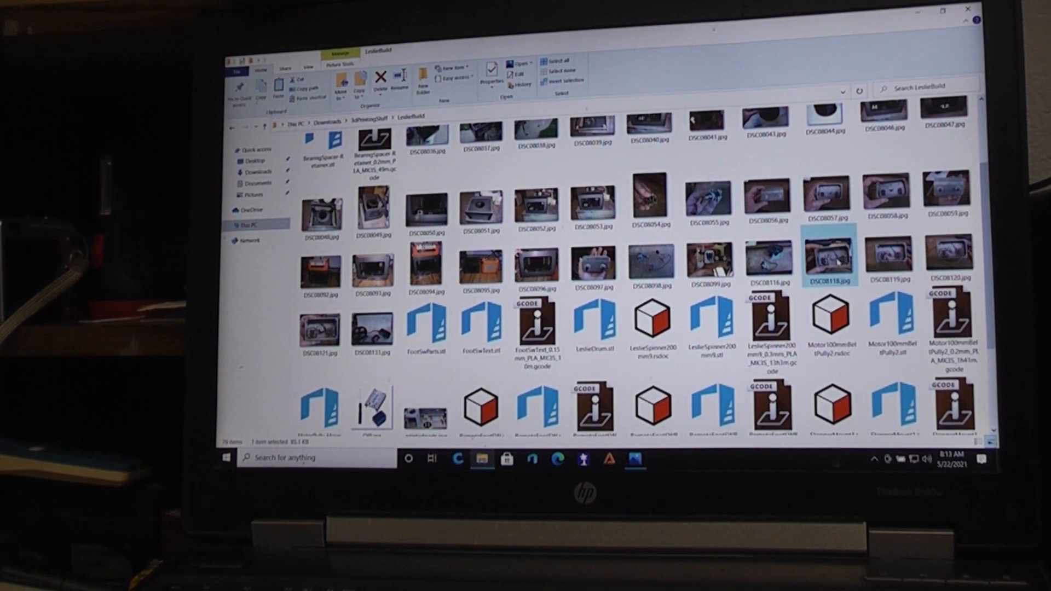
double_click(828, 255)
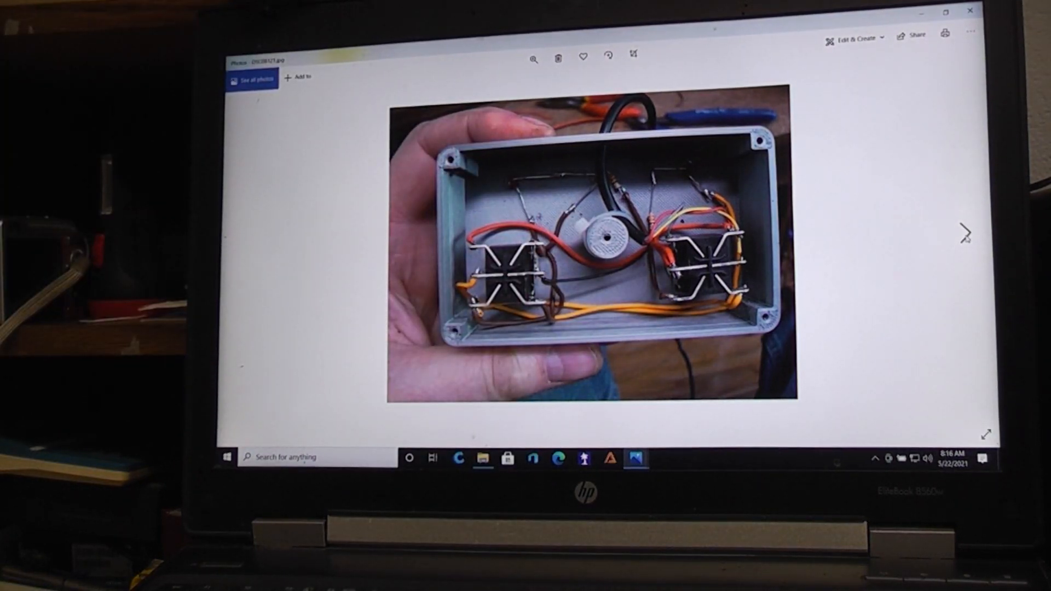
Advance to the photo of the wheel, controller board and hand-drawn schematic
click(964, 232)
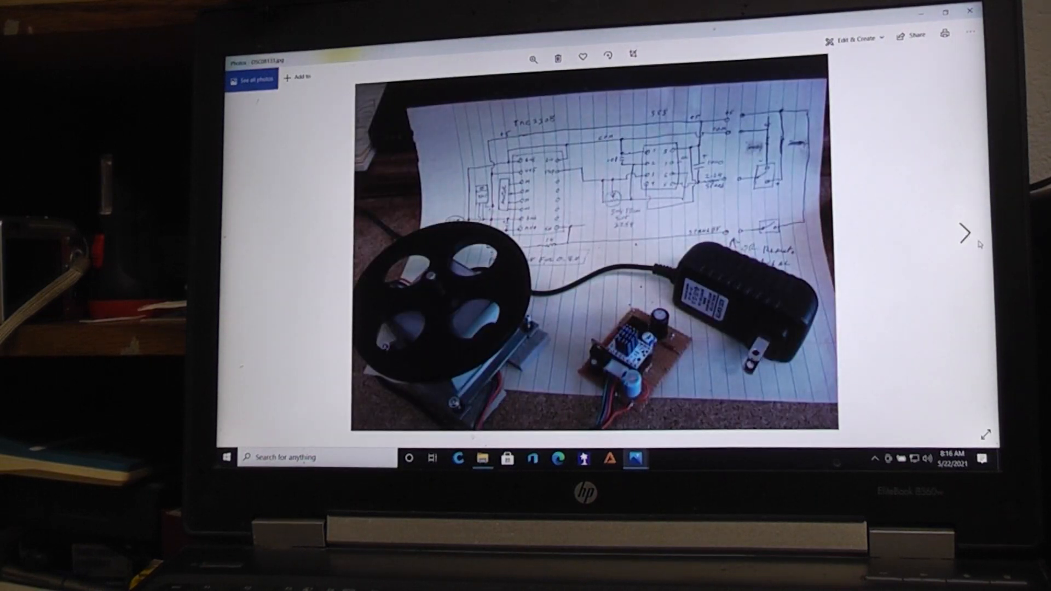